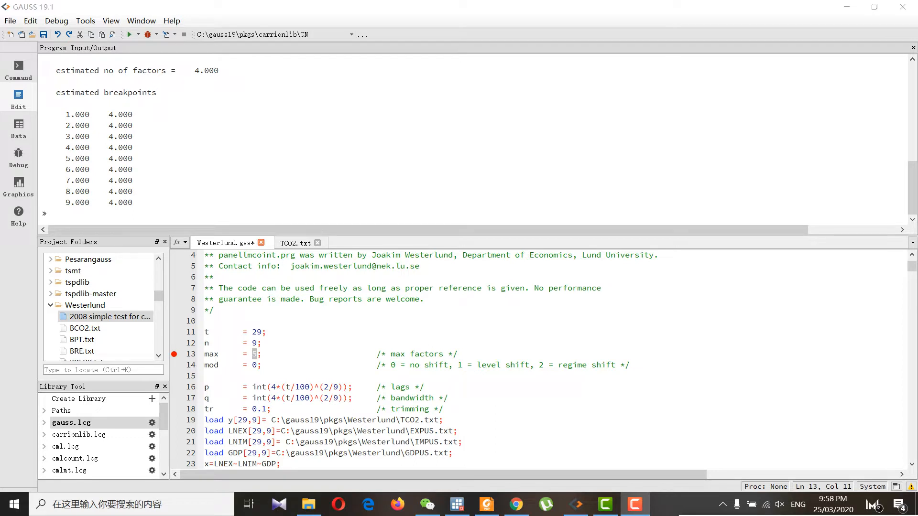
- Replace the max-factors value in Westerlund.gss with 5
{"action": "type", "text": "5"}
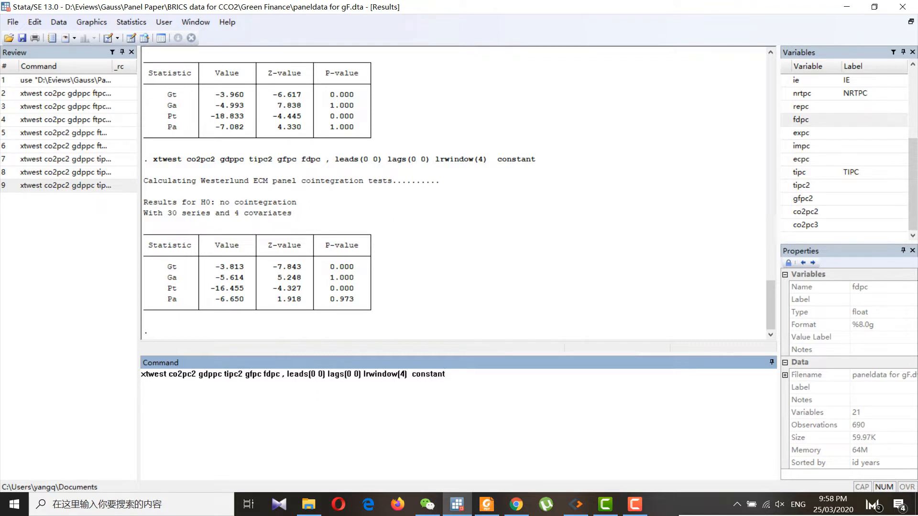
- Re-execute xtwest co2pc2 gdppc tipc2 gfpc fdpc with leads(0 0), lags(0 0), lrwindow(4) and constant
{"action": "double_click", "coordinate": [153, 374]}
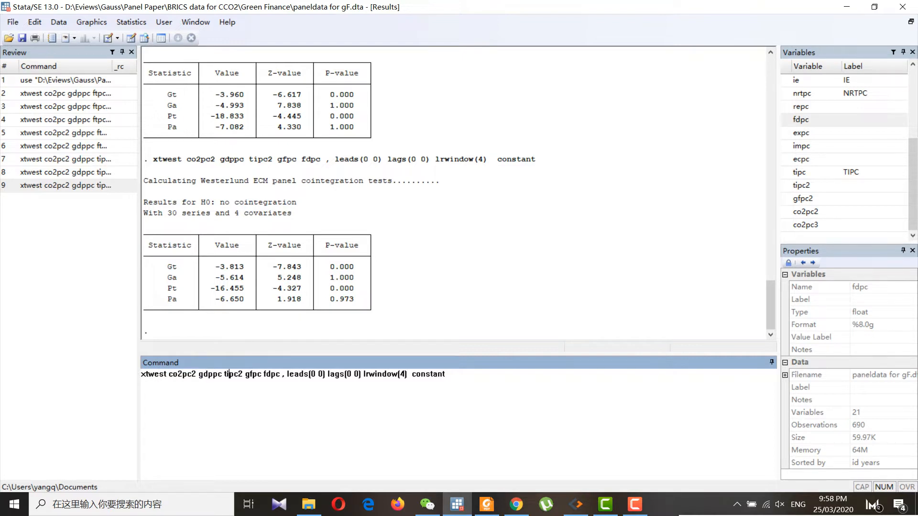
{"action": "double_click", "coordinate": [436, 374]}
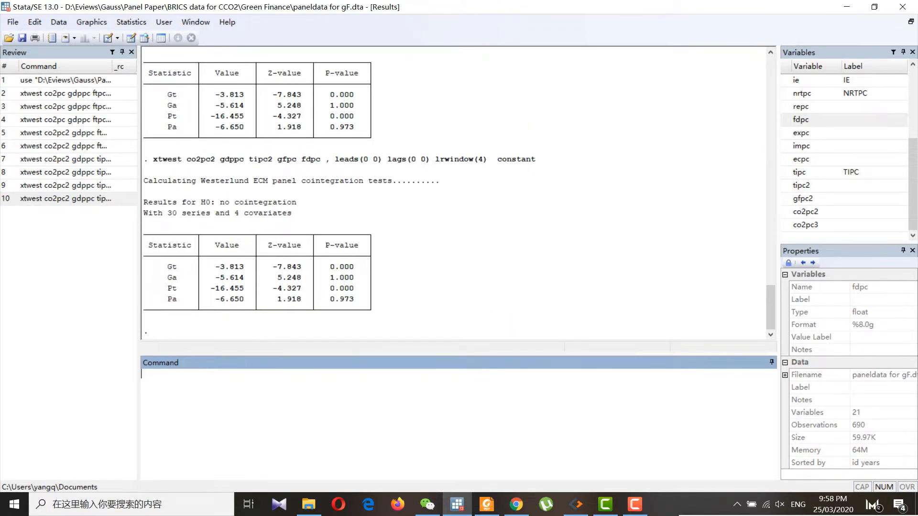
{"action": "type", "text": "xtwest co2pc2 gdppc tipc2 gfpc fdpc , leads(0 0) lags(0 0) lrwindow(4)  constant"}
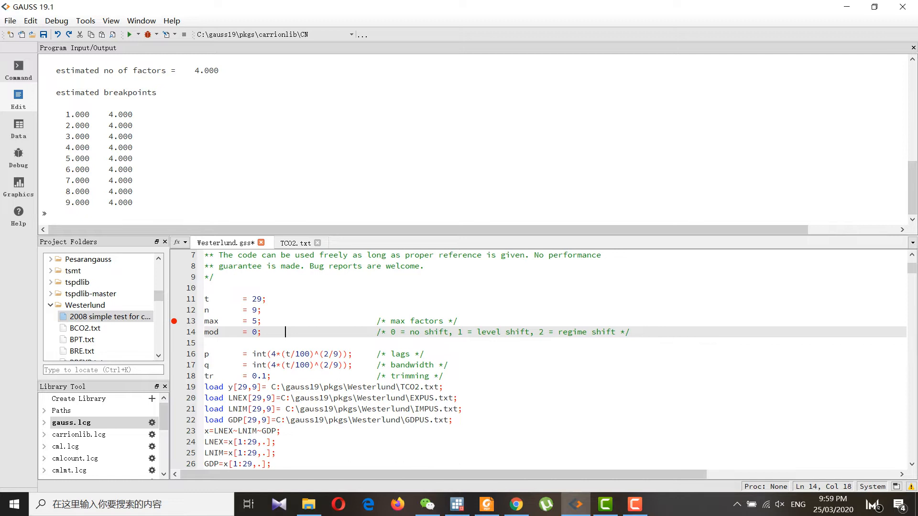
- Scroll down through Westerlund.gss to review its data loads and estimation calls
{"action": "scroll", "scroll_direction": "down", "scroll_amount": 3}
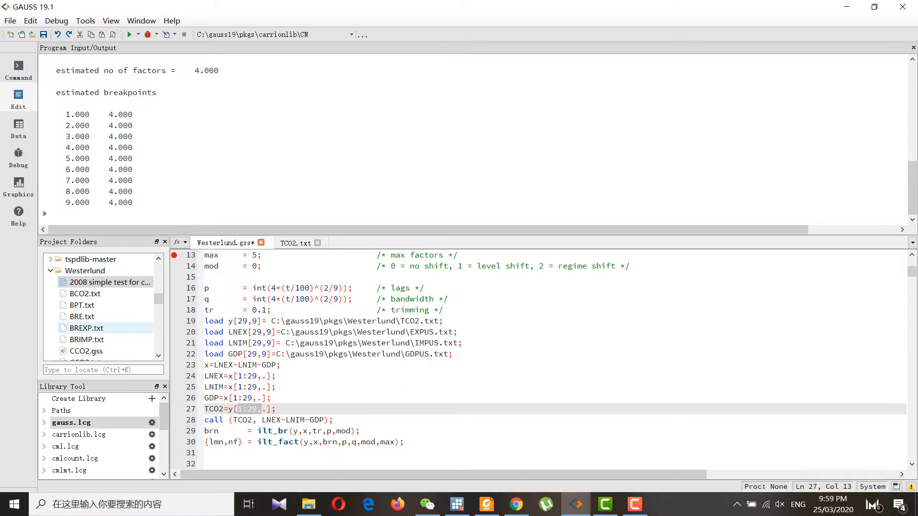
{"action": "scroll", "scroll_direction": "down", "scroll_amount": 3}
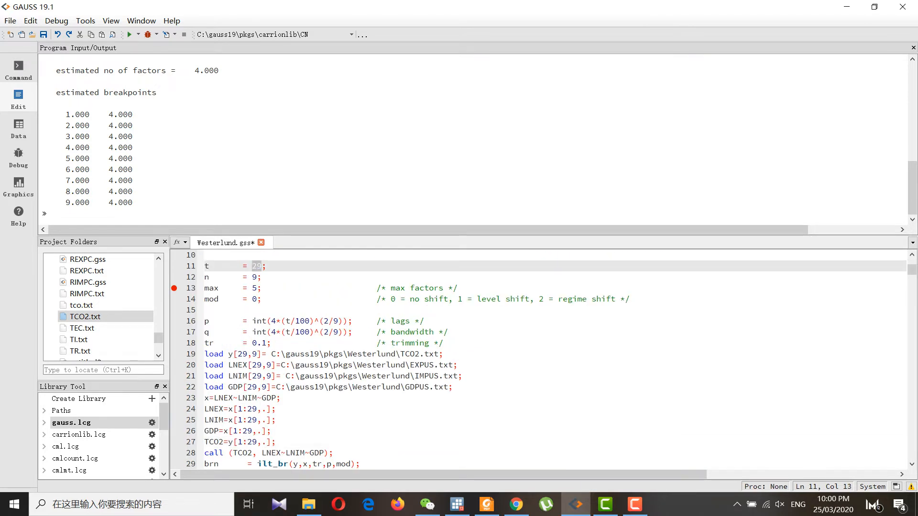
- Bring up the folder options for the Westerlund package folder in Project Folders
{"action": "left_click", "coordinate": [255, 277]}
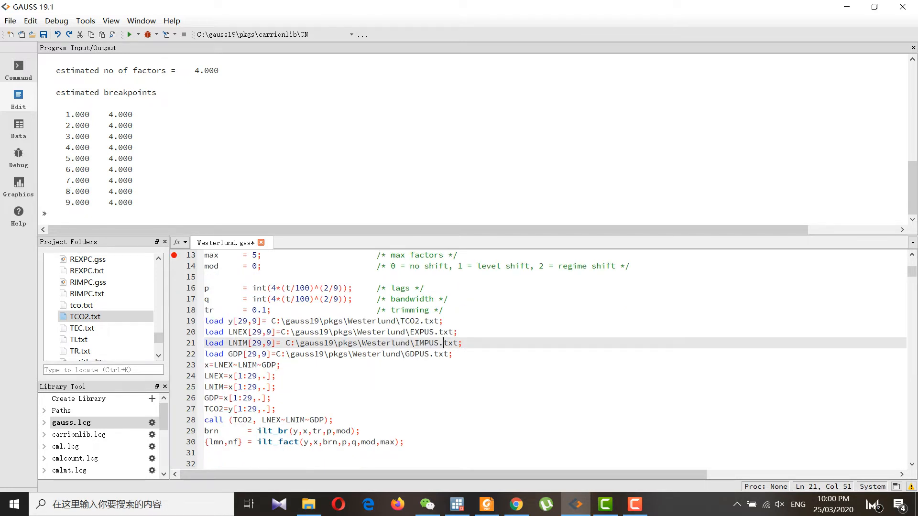
{"action": "scroll", "scroll_direction": "down", "scroll_amount": 3}
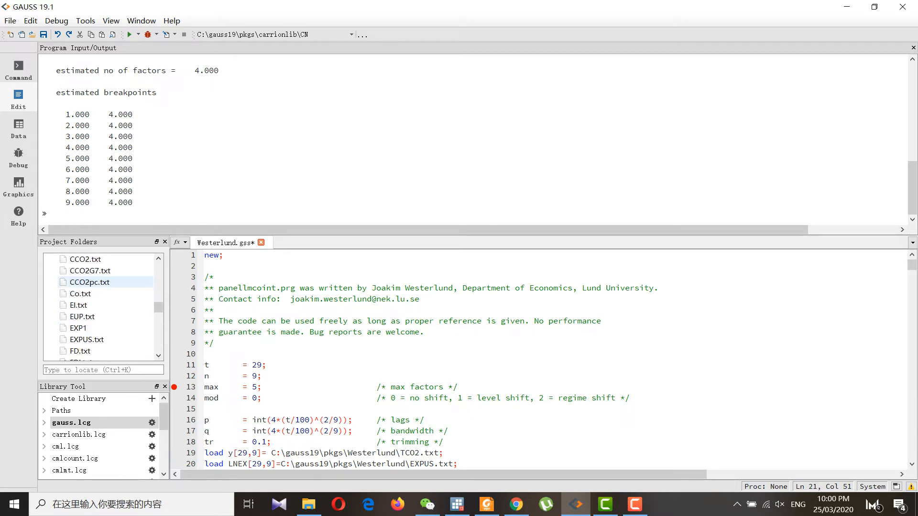
{"action": "right_click", "coordinate": [76, 271]}
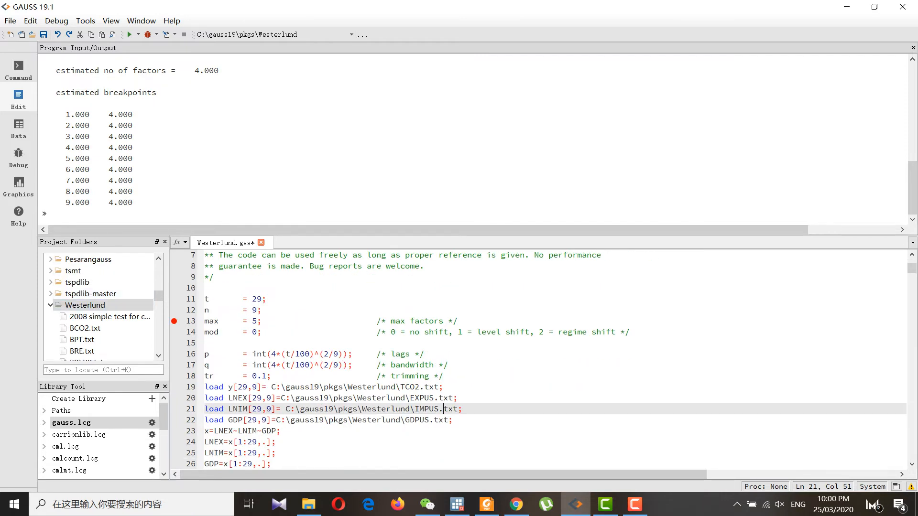
- Confirm the Westerlund folder as working directory and run Westerlund.gss for the no-shift results
{"action": "left_click", "coordinate": [250, 409]}
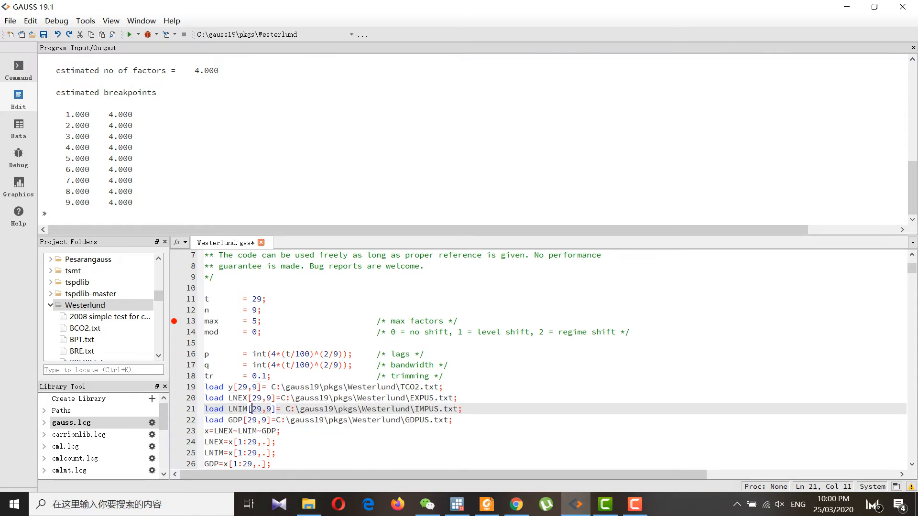
{"action": "scroll", "scroll_direction": "down", "scroll_amount": 3}
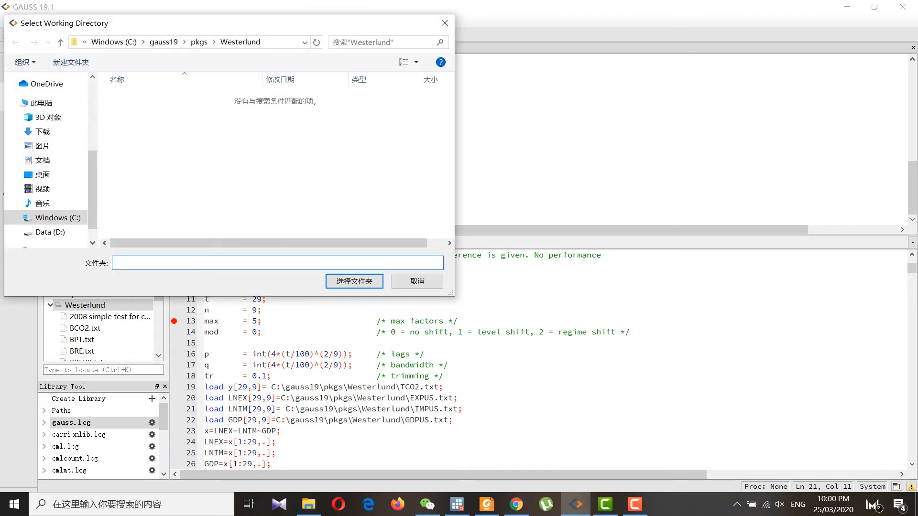
{"action": "left_click", "coordinate": [416, 281]}
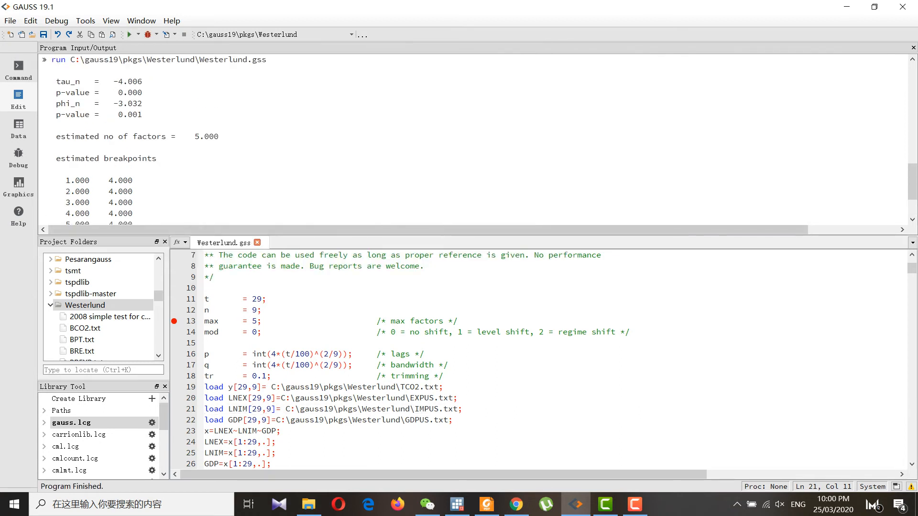
{"action": "left_click", "coordinate": [234, 332]}
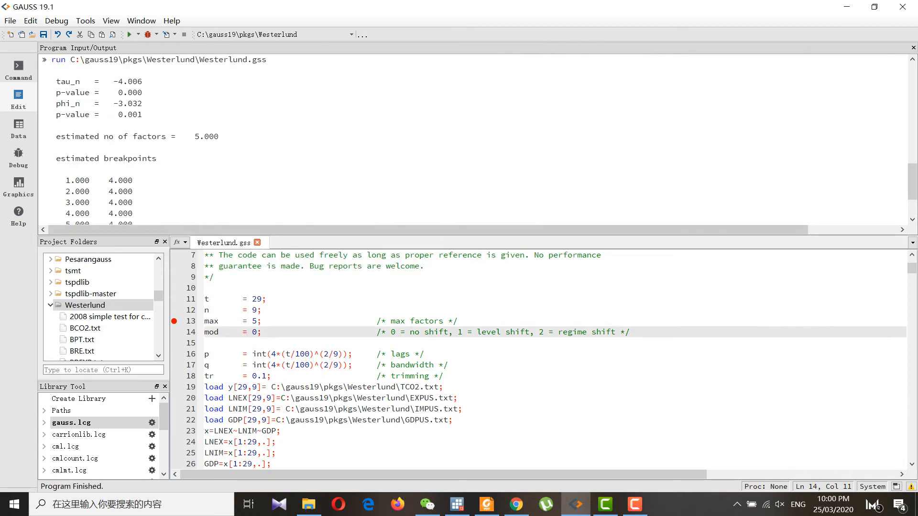
{"action": "double_click", "coordinate": [132, 81]}
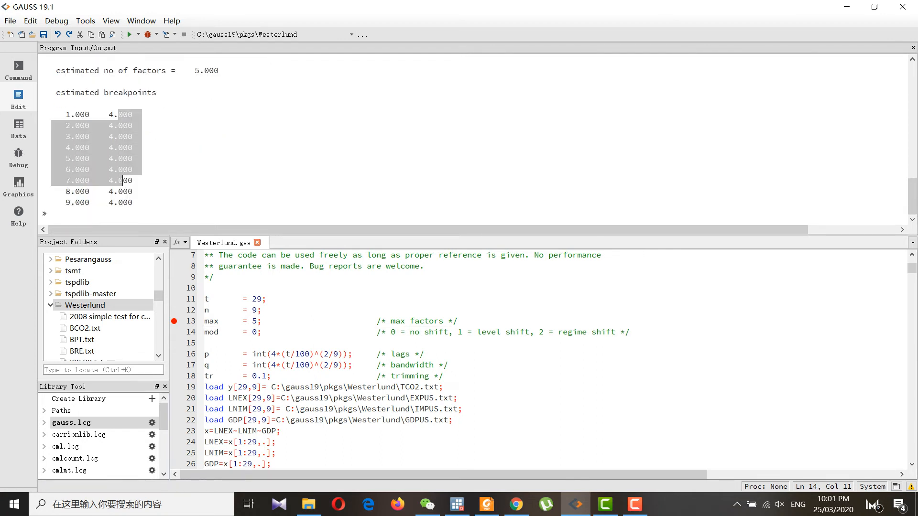
- Change mod to the shift model, rerun the script and select the data-loading lines
{"action": "left_click", "coordinate": [253, 332]}
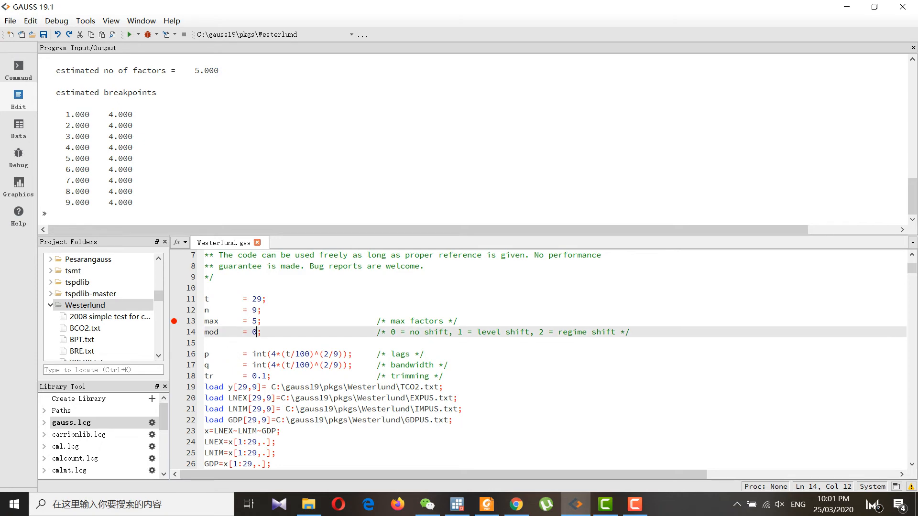
{"action": "type", "text": "1"}
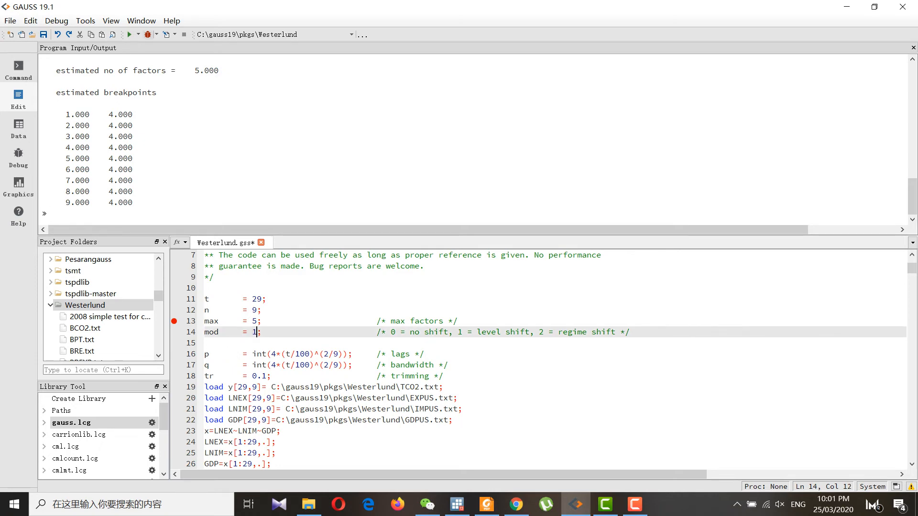
{"action": "left_click", "coordinate": [130, 35]}
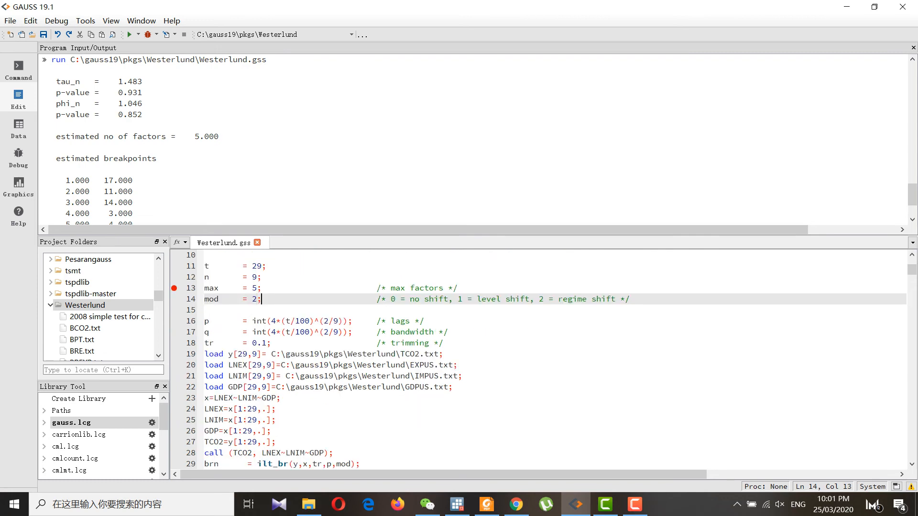
{"action": "scroll", "scroll_direction": "down", "scroll_amount": 3}
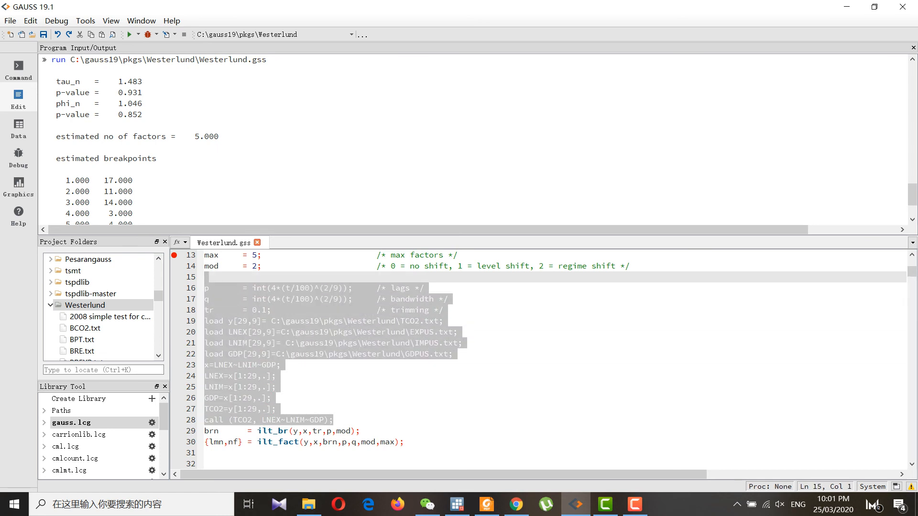
{"action": "left_click", "coordinate": [235, 409]}
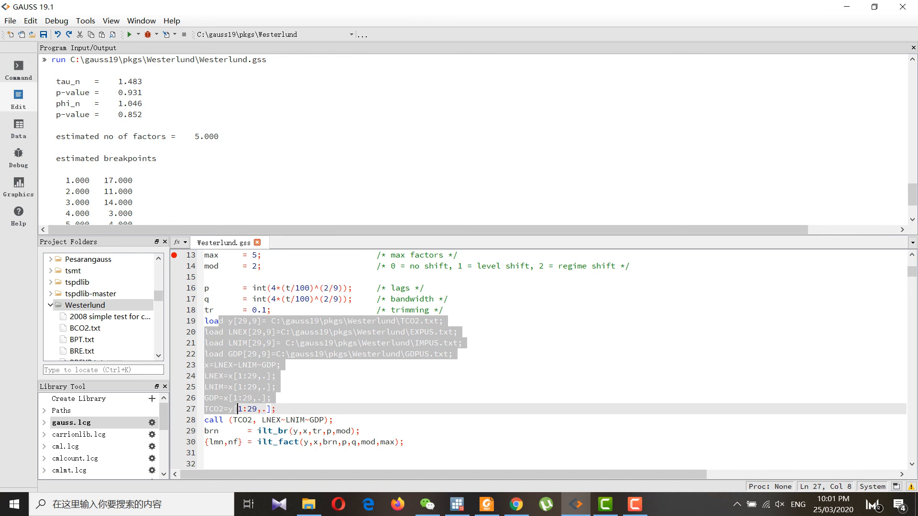